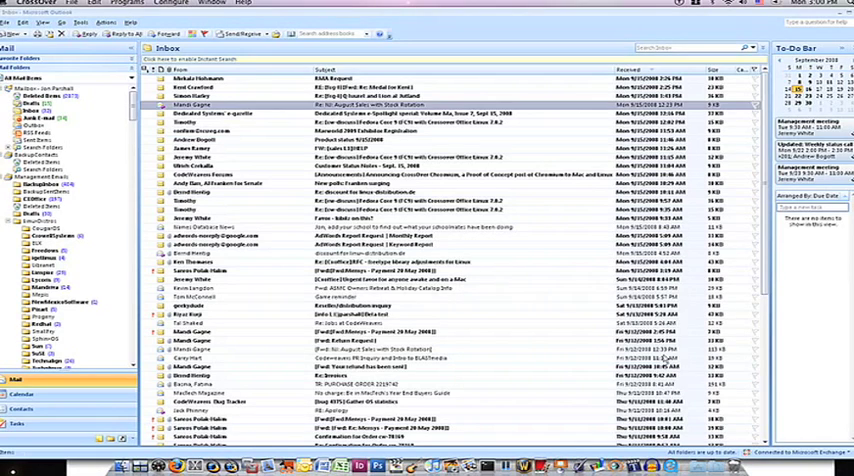
- Quit the running Outlook session from the CrossOver menu, leaving the Mac desktop
{"action": "left_click", "coordinate": [16, 391]}
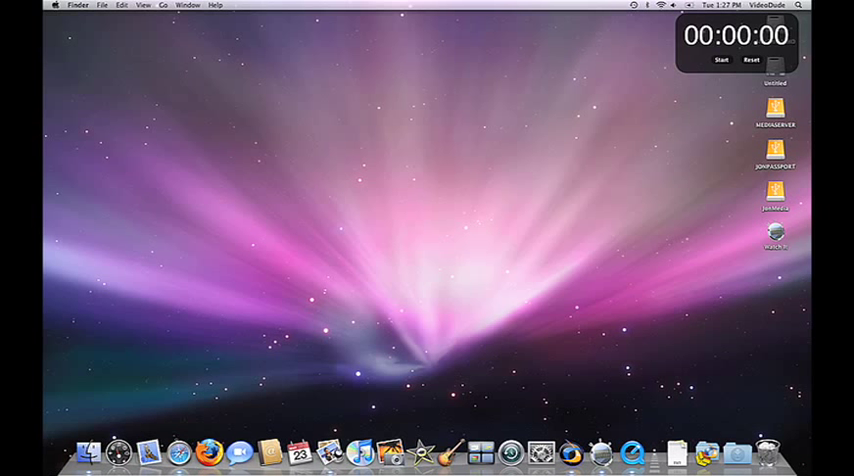
- Start the stopwatch before inserting the Office 2007 disc
{"action": "left_click", "coordinate": [720, 60]}
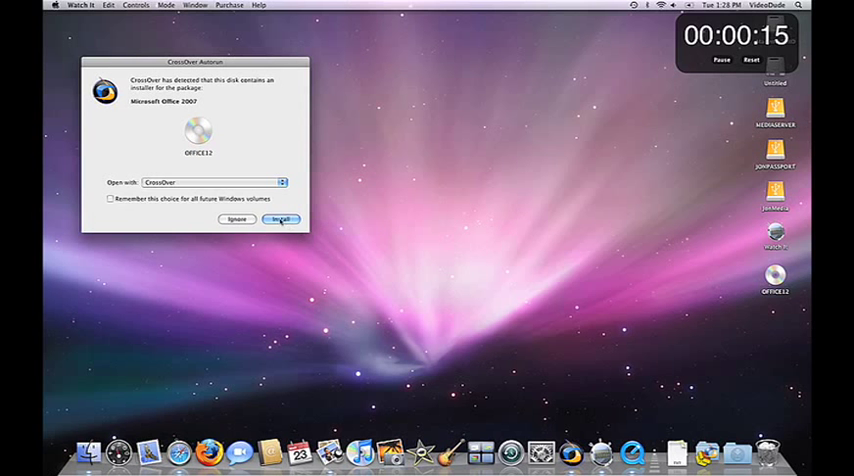
- Install Office 2007 from the OFFICE12 disc into a new bottle, accepting the XML Parser license
{"action": "left_click", "coordinate": [281, 219]}
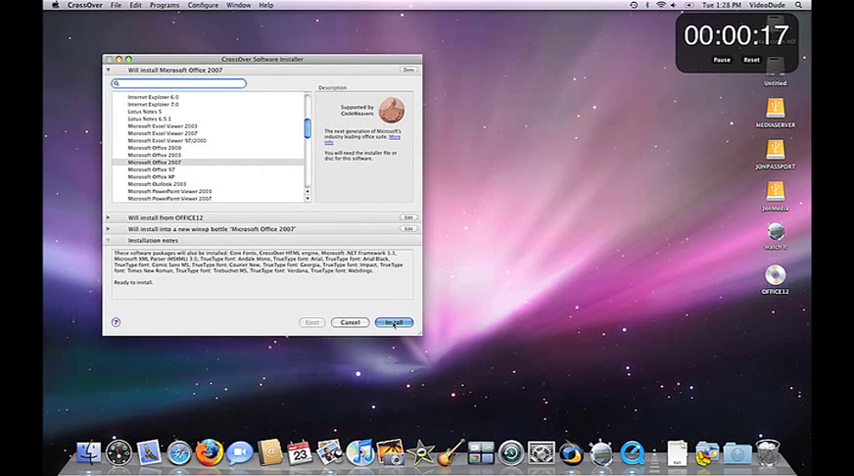
{"action": "left_click", "coordinate": [393, 322]}
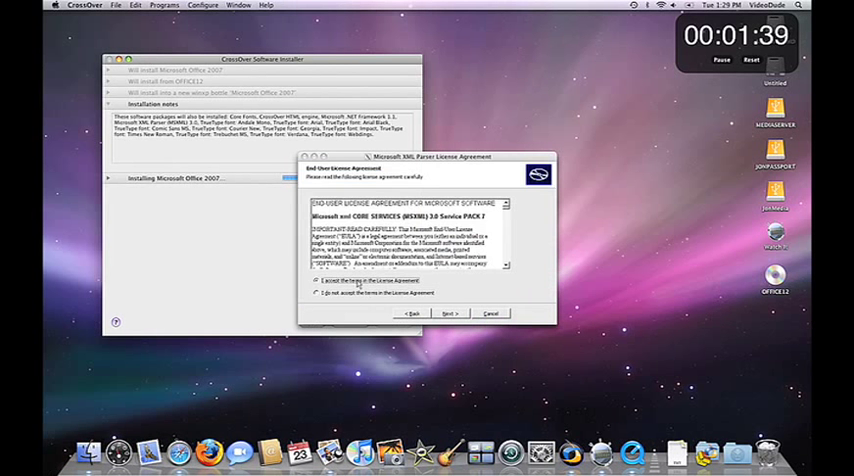
{"action": "left_click", "coordinate": [448, 313]}
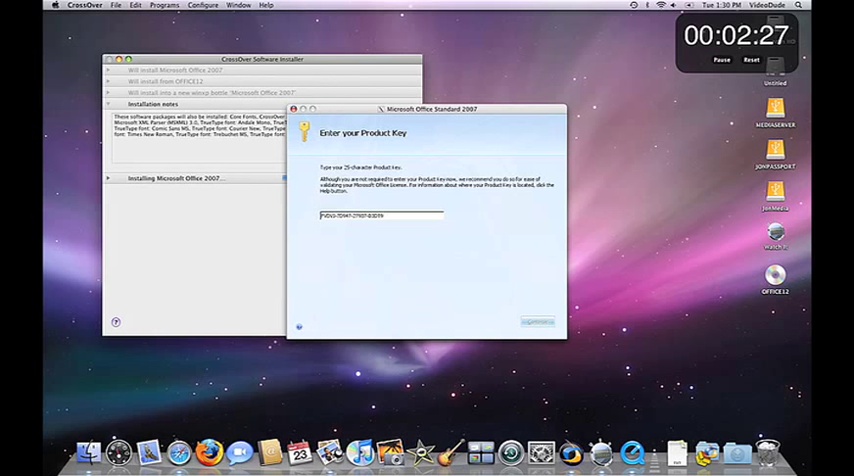
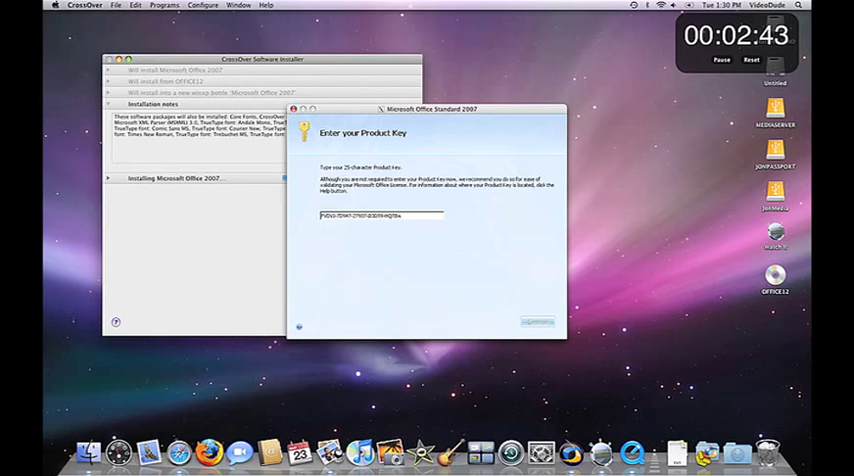
{"action": "left_click", "coordinate": [536, 321]}
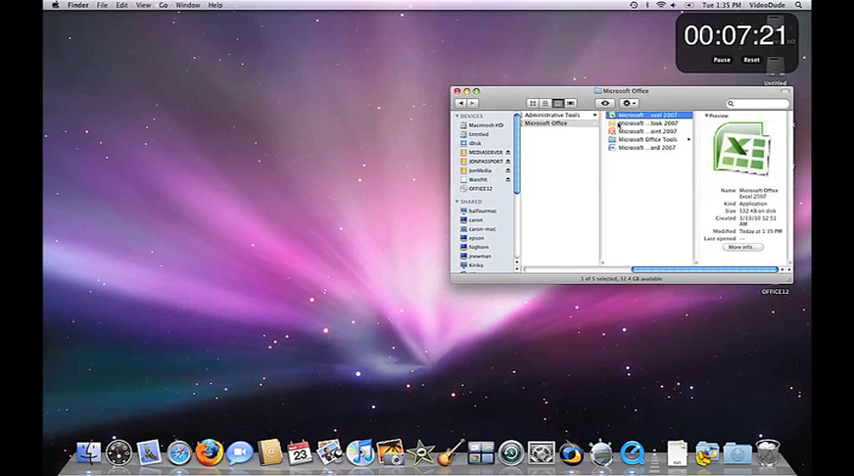
{"action": "left_click", "coordinate": [650, 123]}
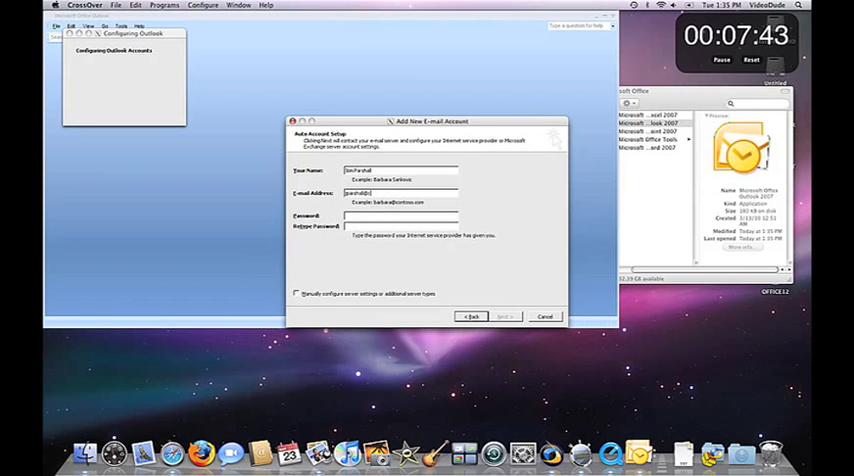
- Set up the account manually on Microsoft Exchange, log in to the server and confirm the user name
{"action": "left_click", "coordinate": [503, 316]}
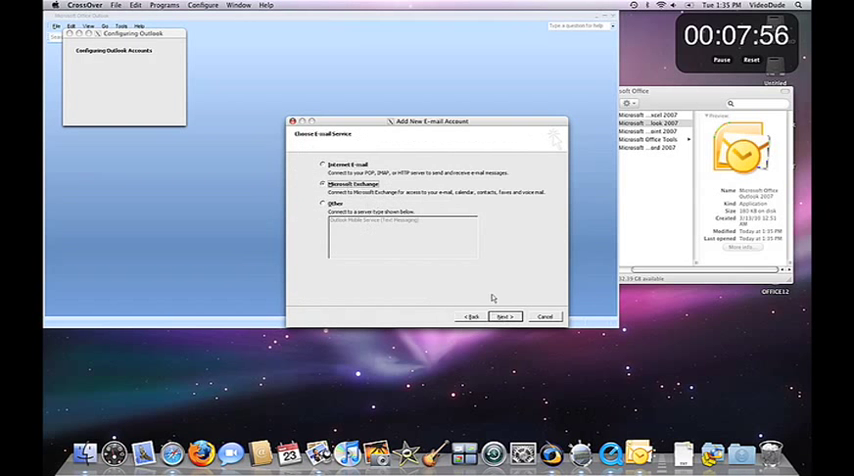
{"action": "left_click", "coordinate": [504, 316]}
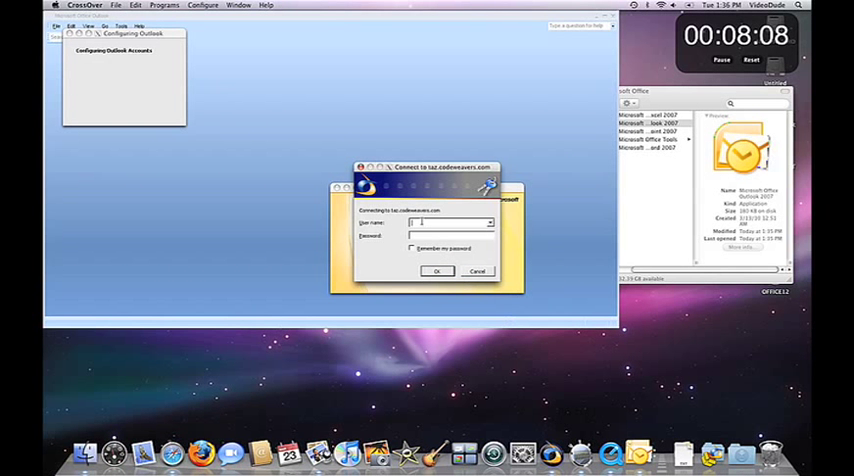
{"action": "left_click", "coordinate": [437, 271]}
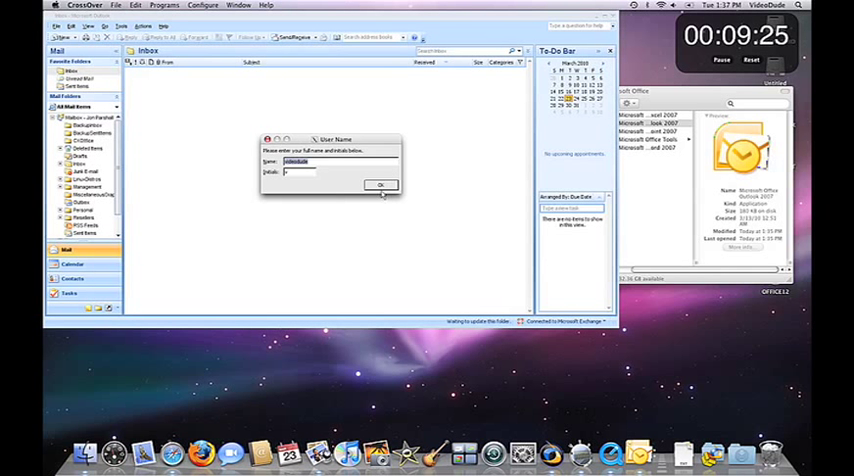
{"action": "left_click", "coordinate": [380, 185]}
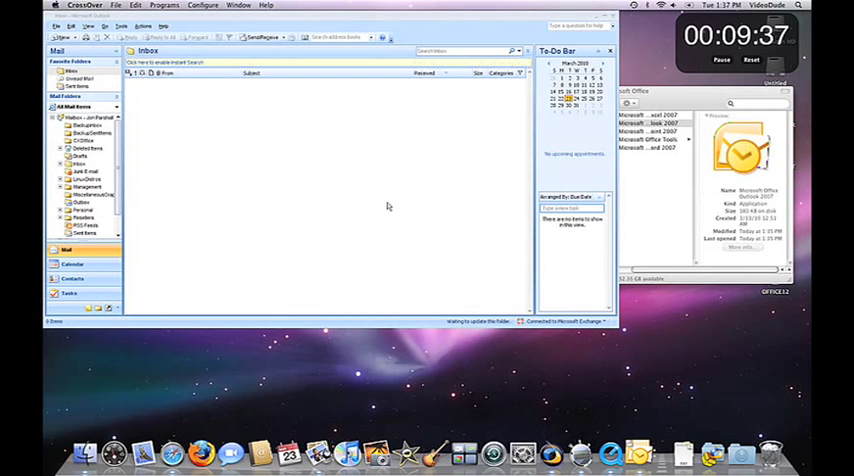